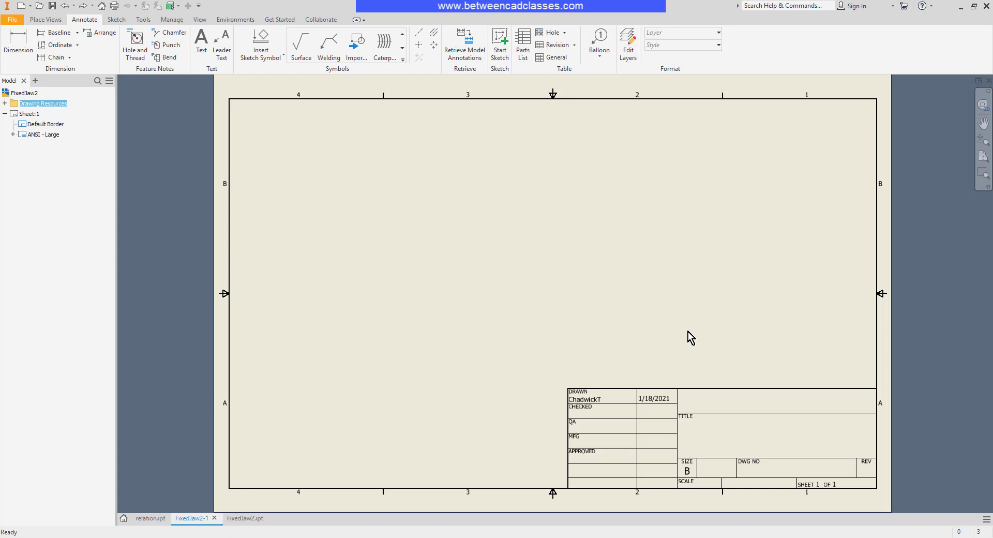
Bring up the Place Views commands on the empty FixedJaw2 drawing sheet
click(45, 20)
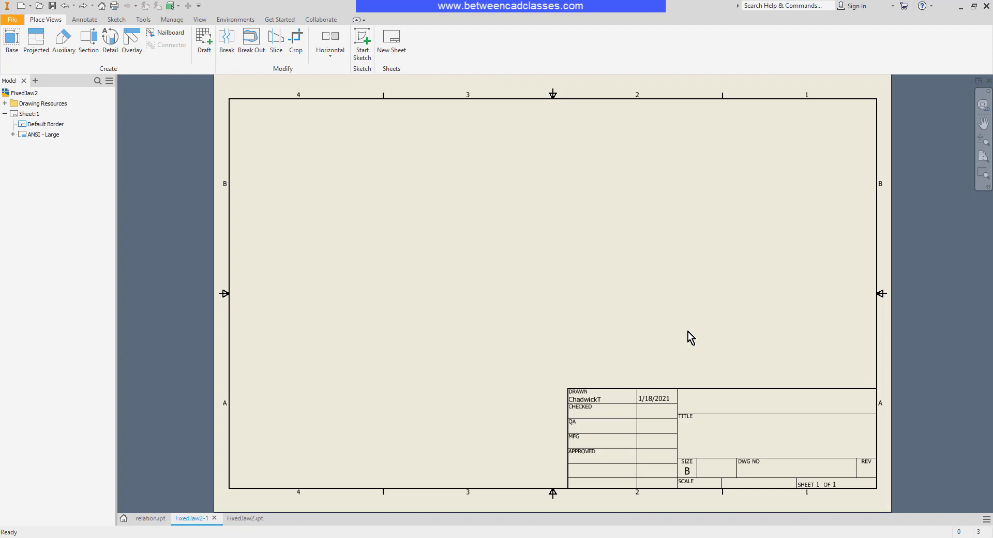
mouse_move(685, 334)
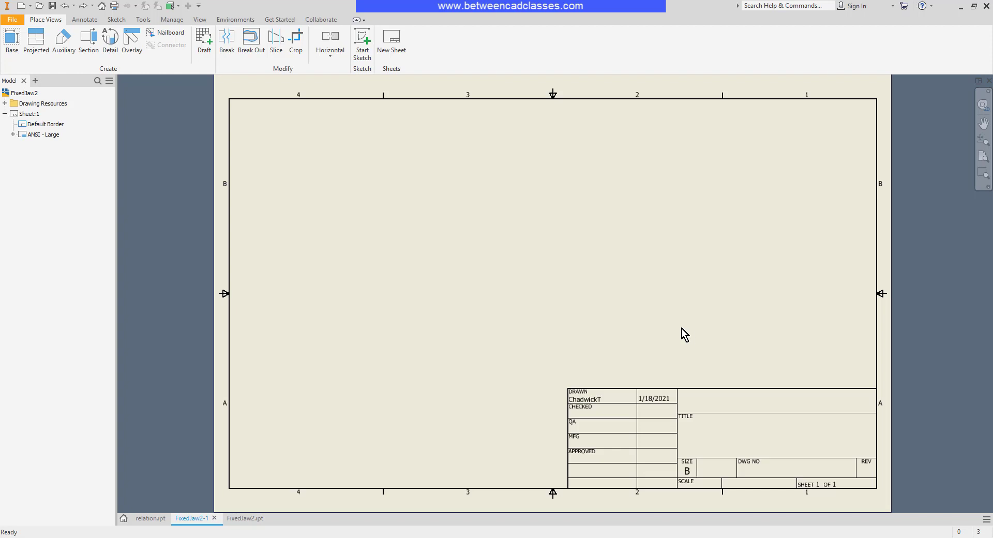
mouse_move(638, 310)
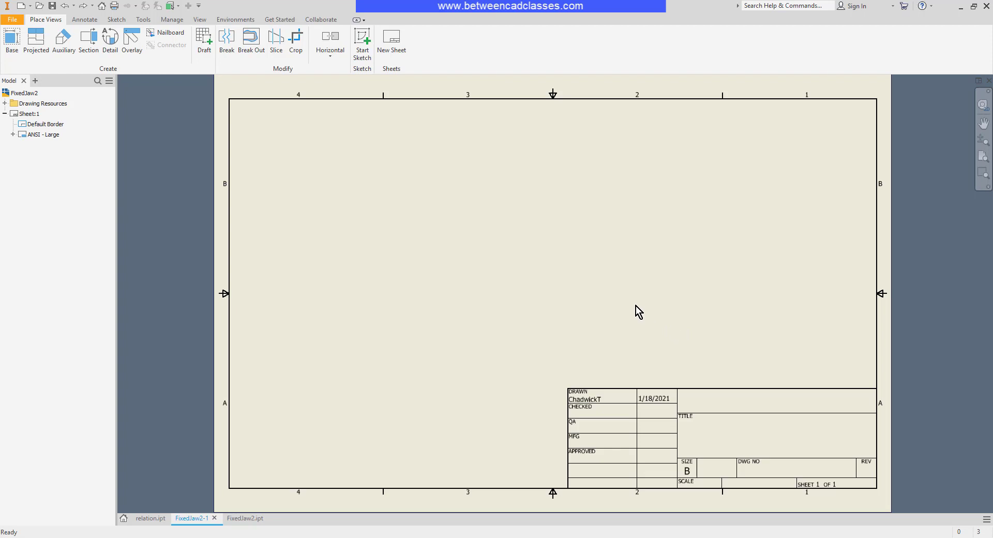
mouse_move(95, 105)
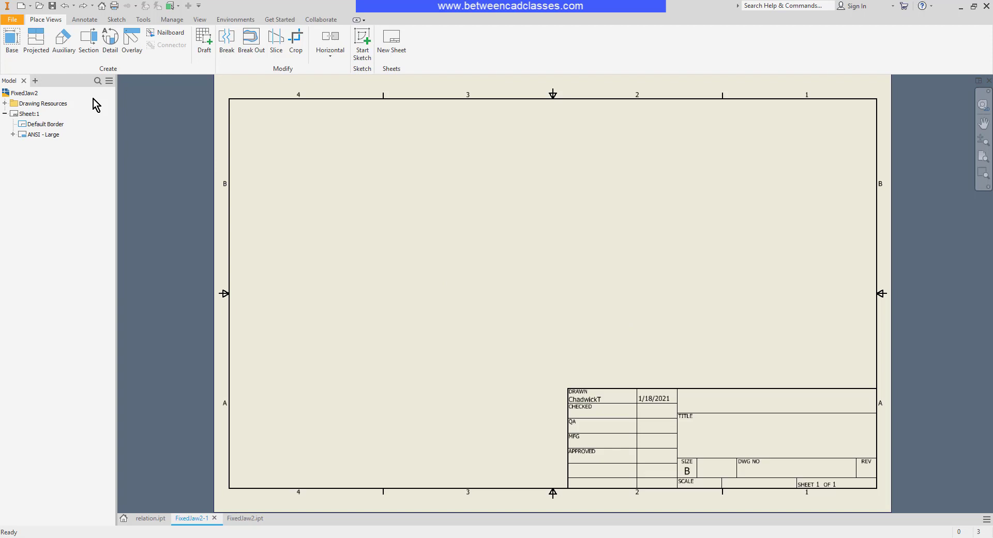
Place a 2:1 FixedJaw2 base view with All Model Dimensions recovered
click(11, 40)
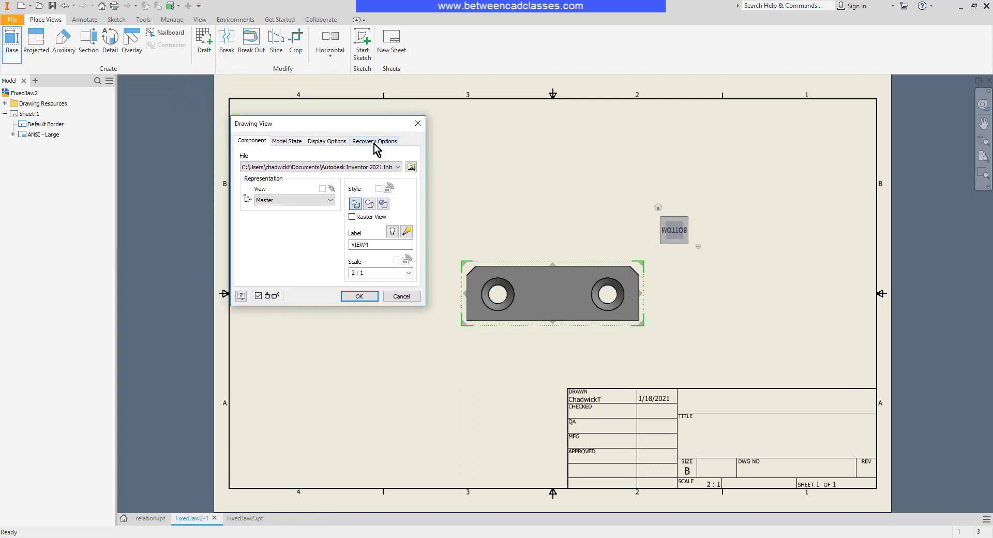
click(373, 141)
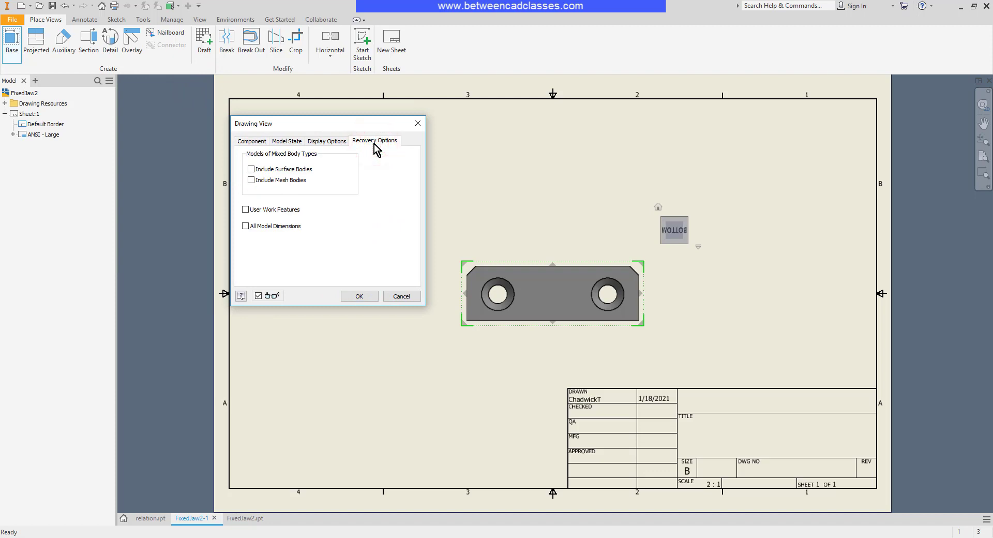
click(246, 225)
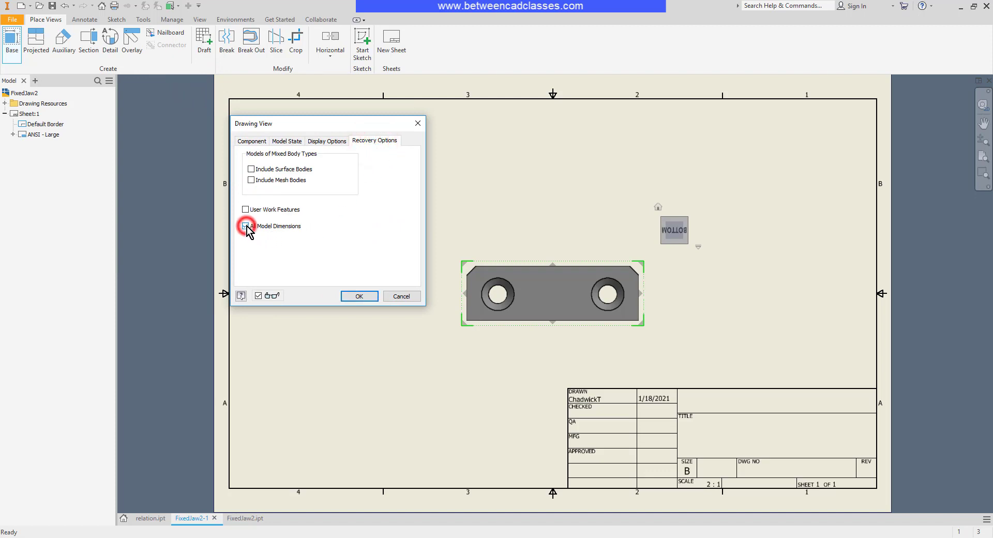
click(246, 226)
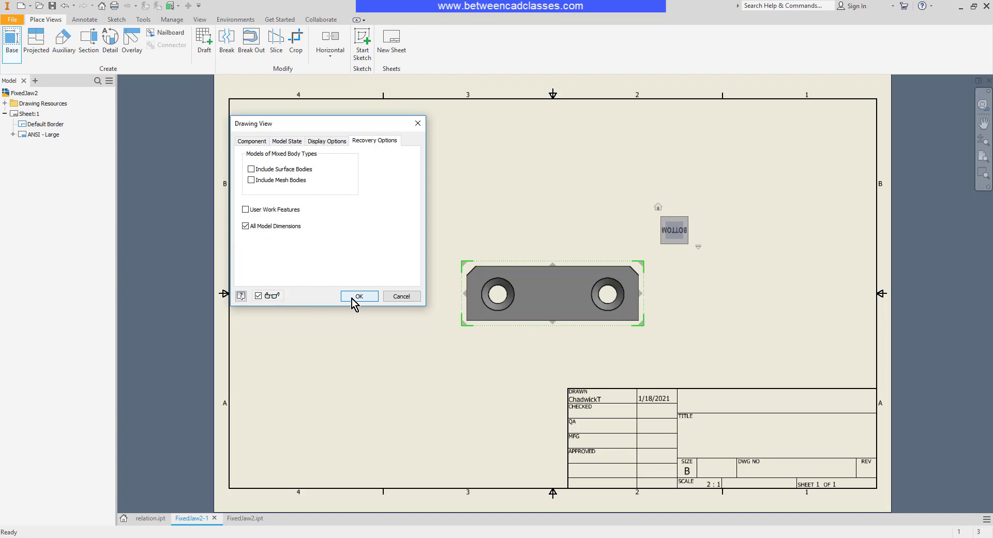
click(359, 296)
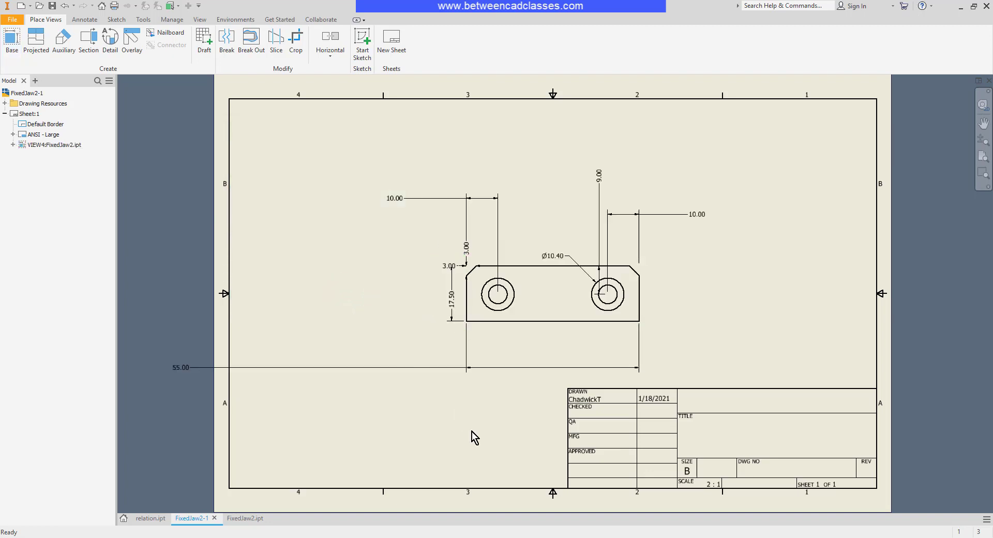
mouse_move(457, 455)
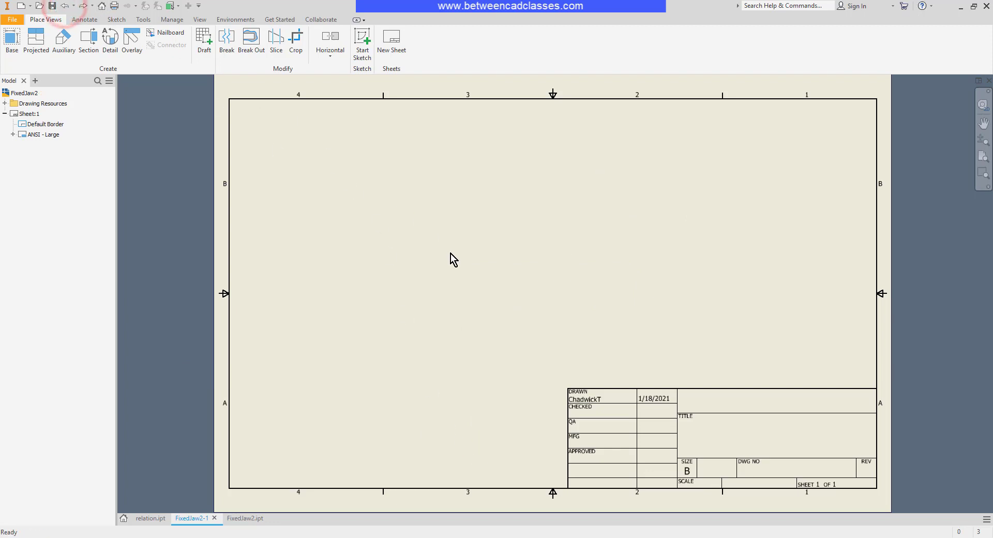
Undo the dimensioned view and place a plain 2:1 FixedJaw2 base view instead
click(12, 42)
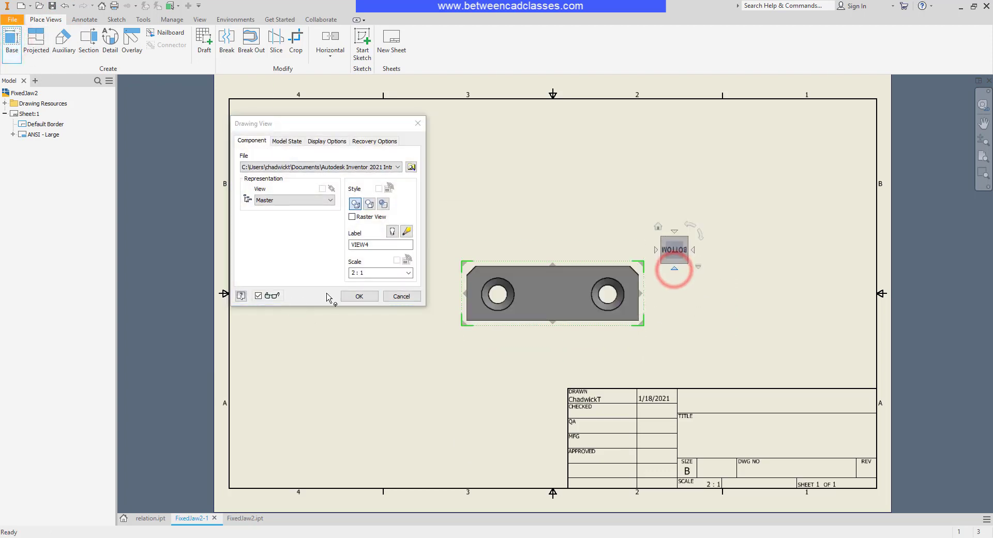
click(358, 295)
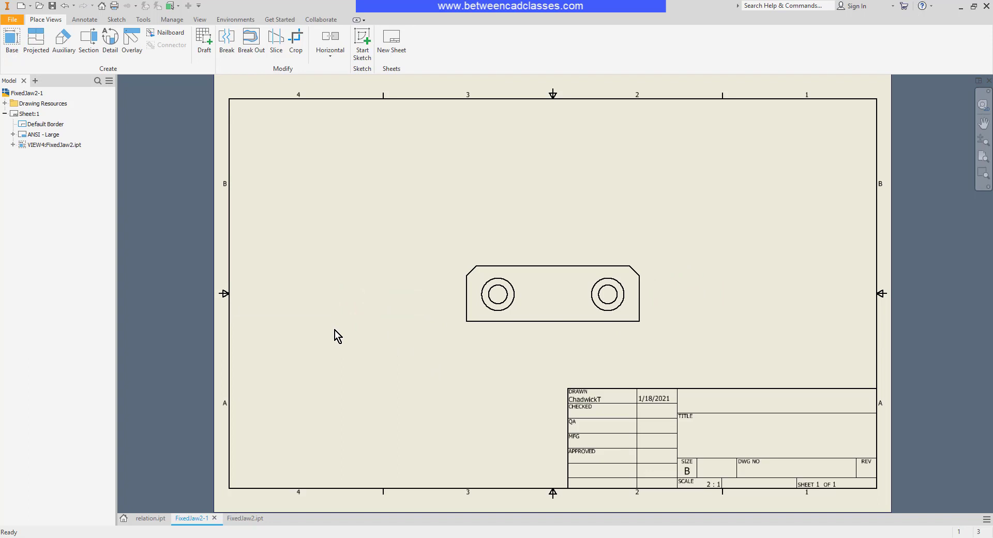
click(84, 19)
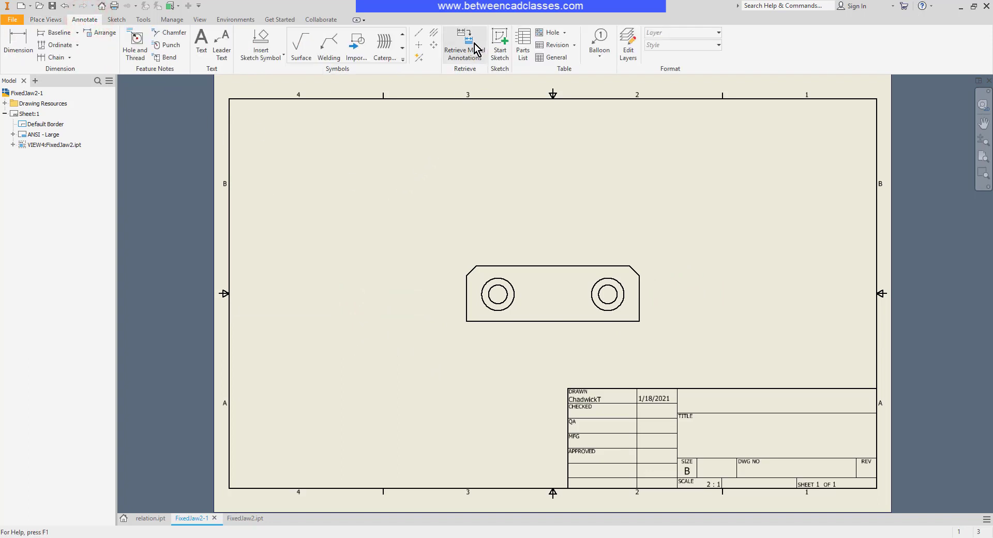
Retrieve the FixedJaw2 model dimensions into the plain base view, moving the dialog aside
click(551, 291)
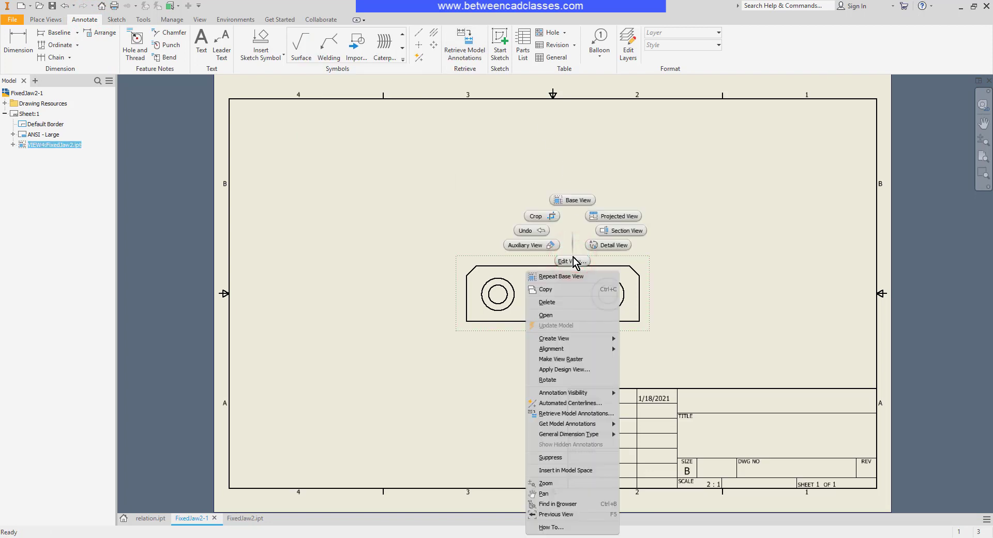
mouse_move(573, 413)
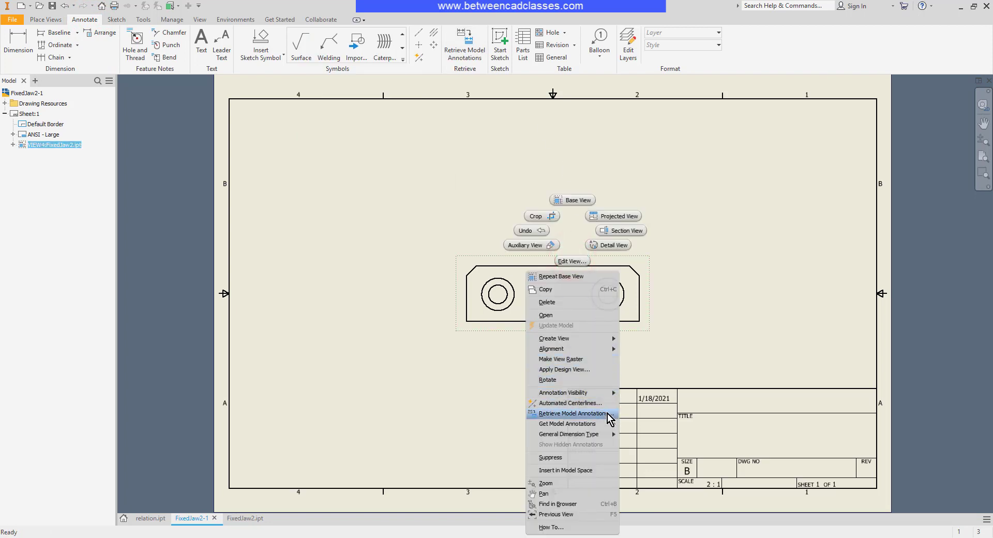
click(571, 413)
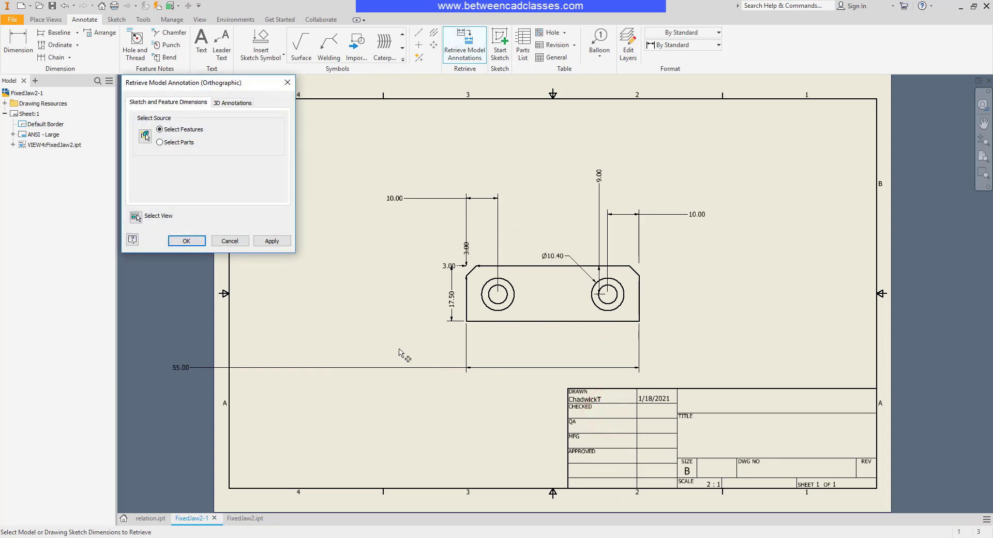
drag(206, 82, 259, 125)
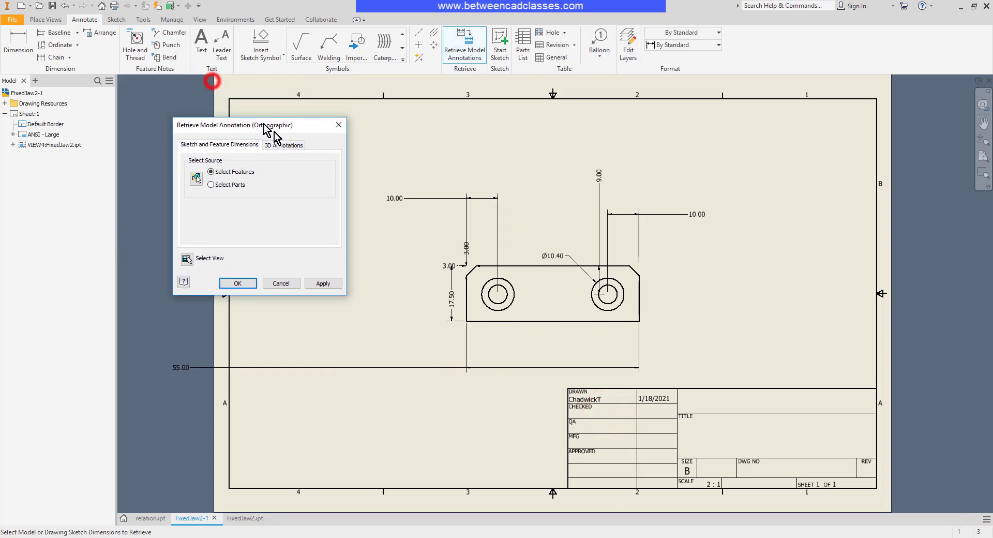
drag(257, 124, 325, 157)
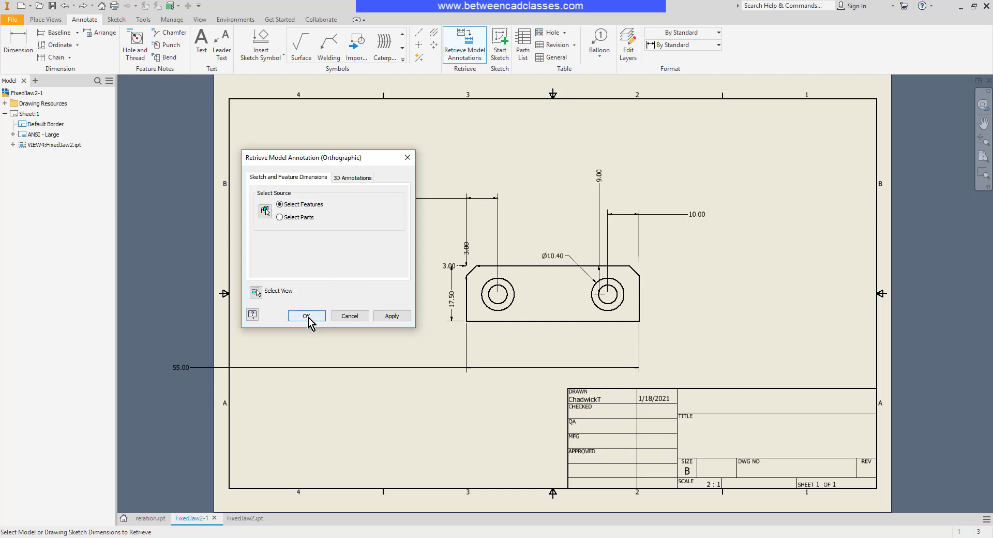
click(306, 315)
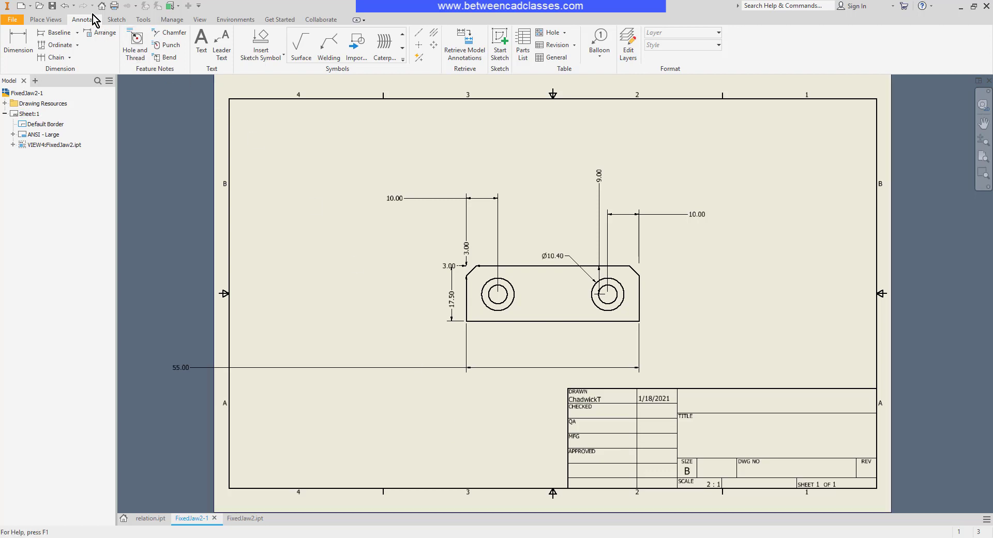
Retrieve model annotations again, keeping only the 9.00, 10.00 and Ø10.40 hole dimensions
click(464, 44)
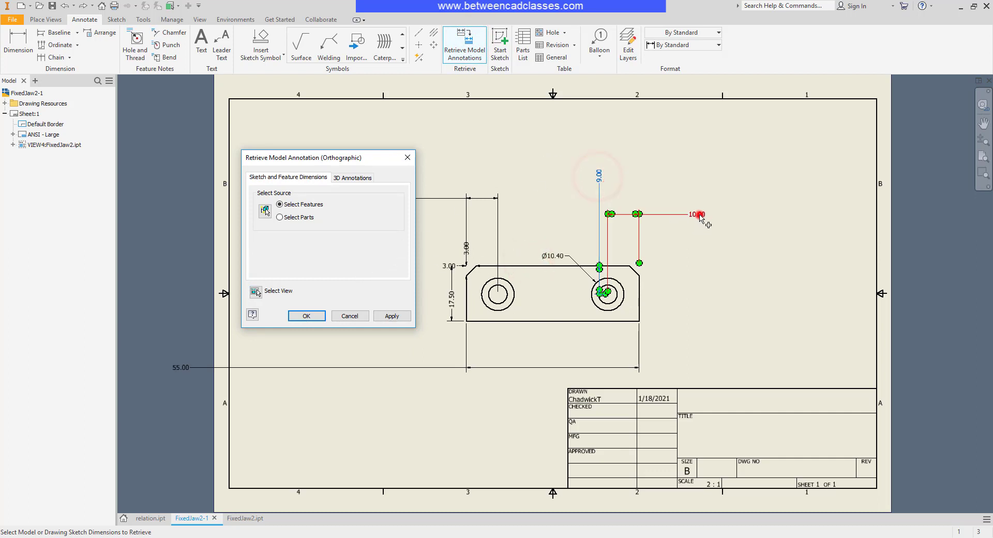
click(305, 315)
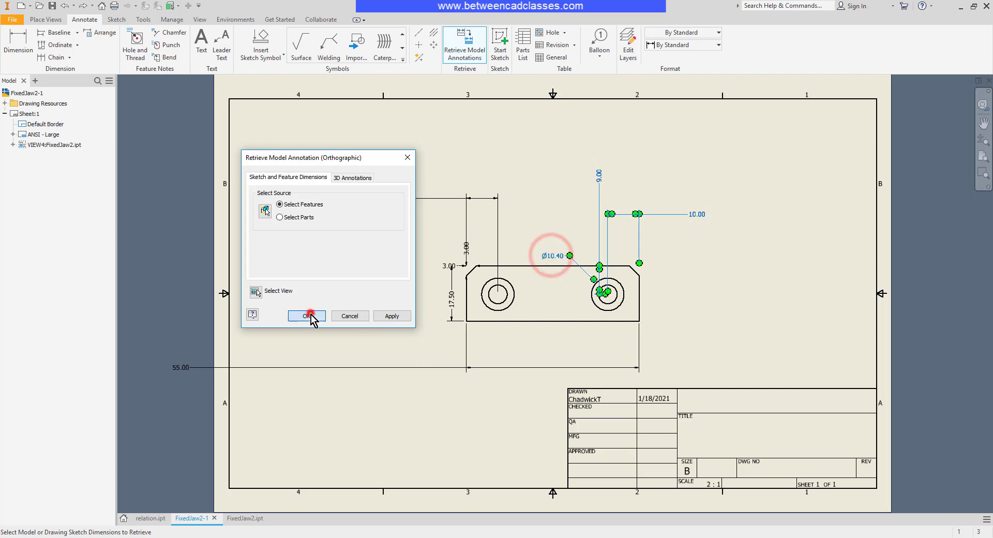
click(306, 315)
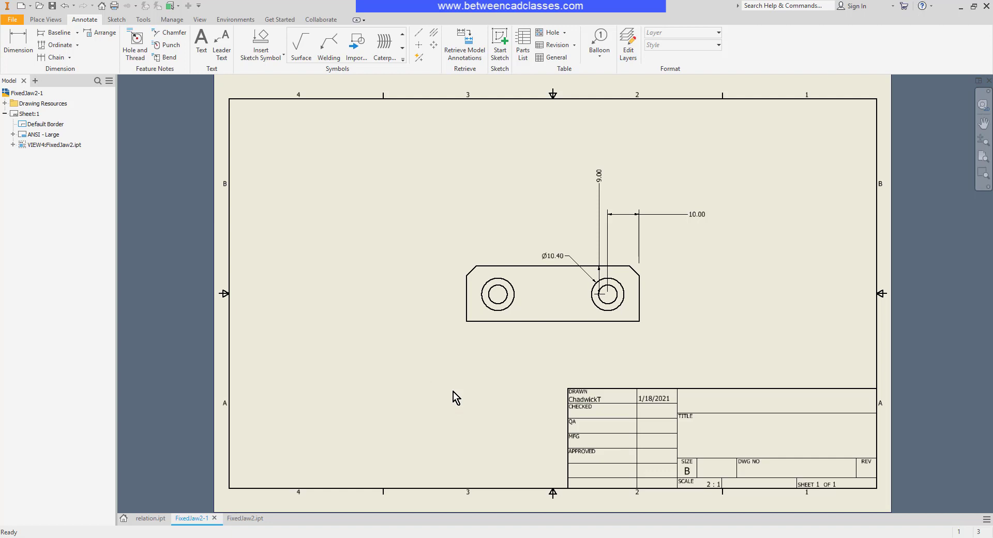
click(45, 20)
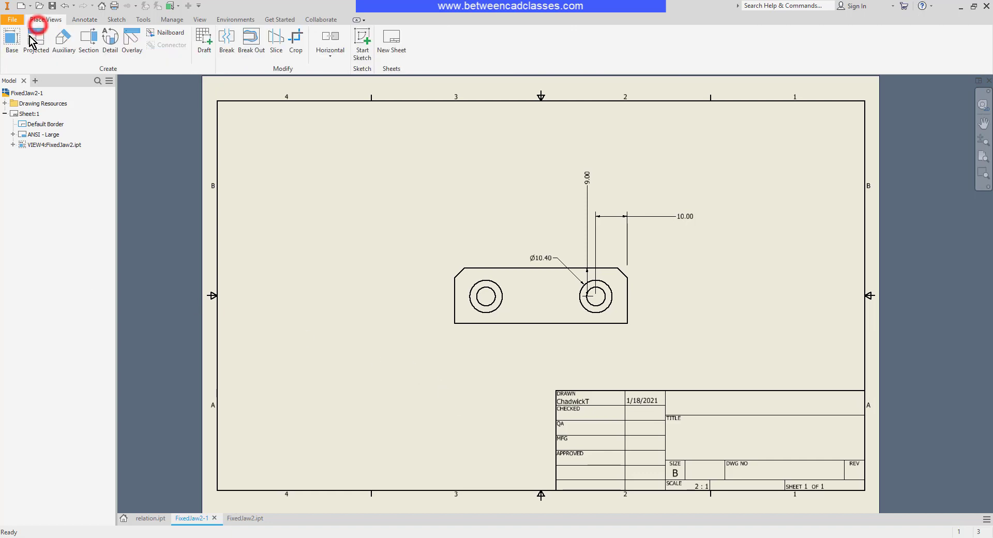
Project top and side views above and to the right of the base view
click(36, 42)
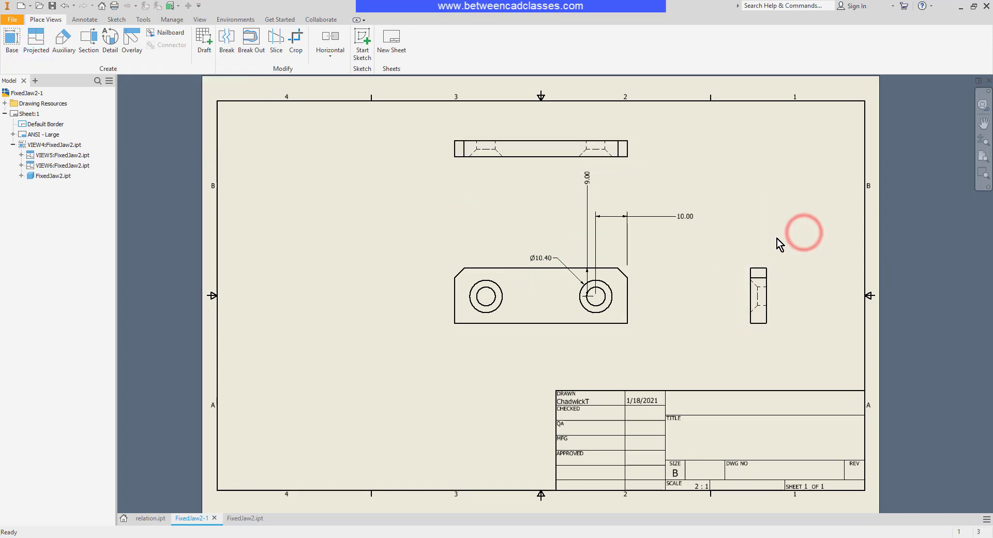
click(84, 19)
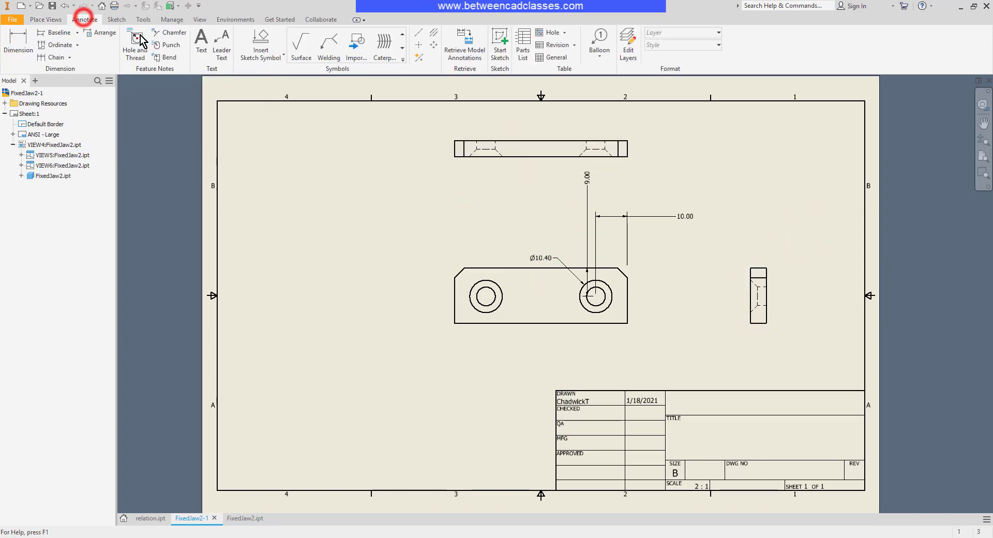
Retrieve the top view's 55.00, 10.00, 3.00 and 5.00 model dimensions
click(464, 45)
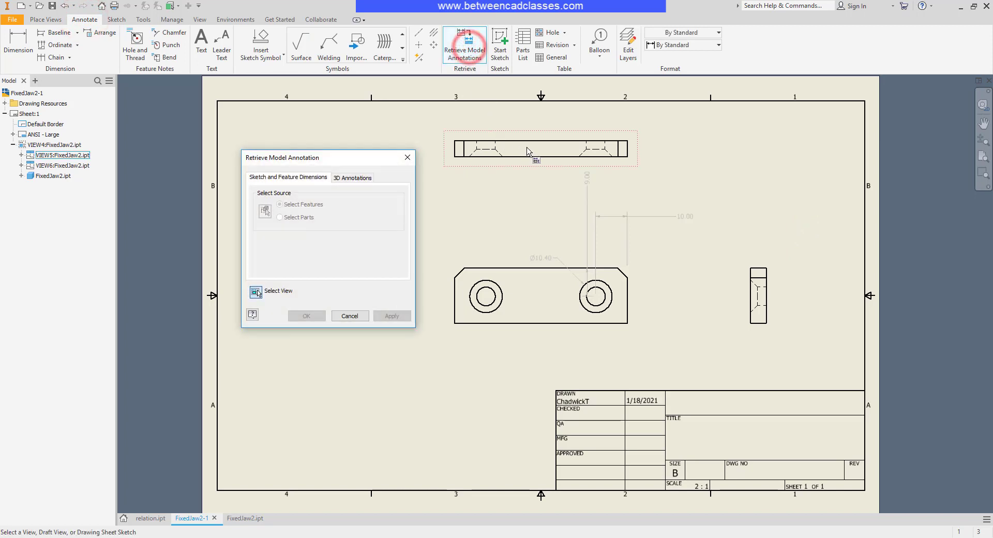
click(540, 149)
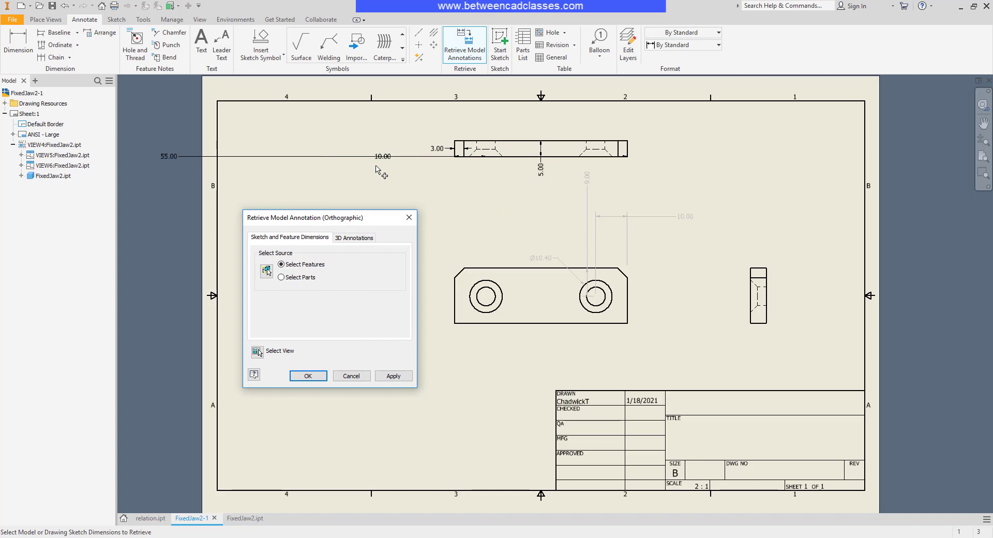
mouse_move(474, 217)
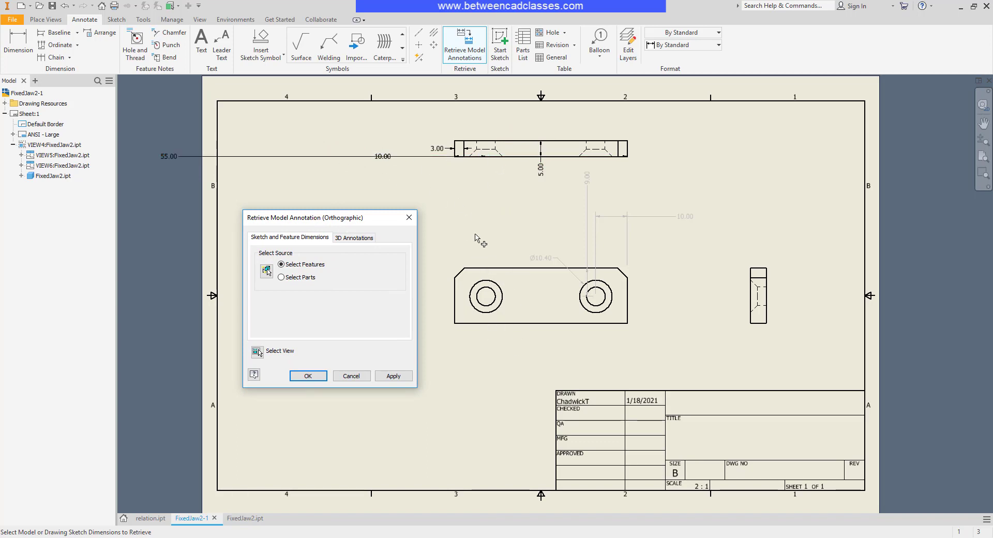
mouse_move(411, 271)
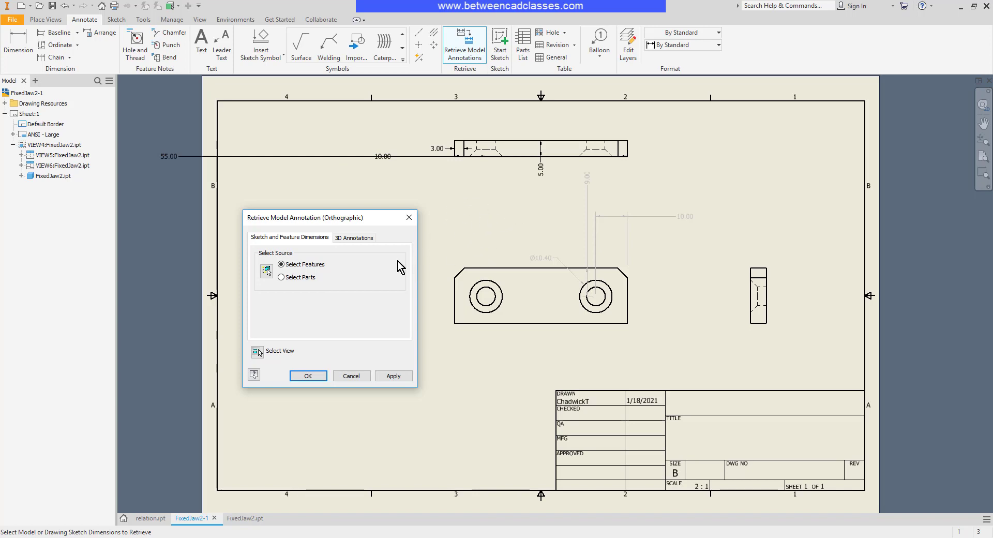
click(308, 375)
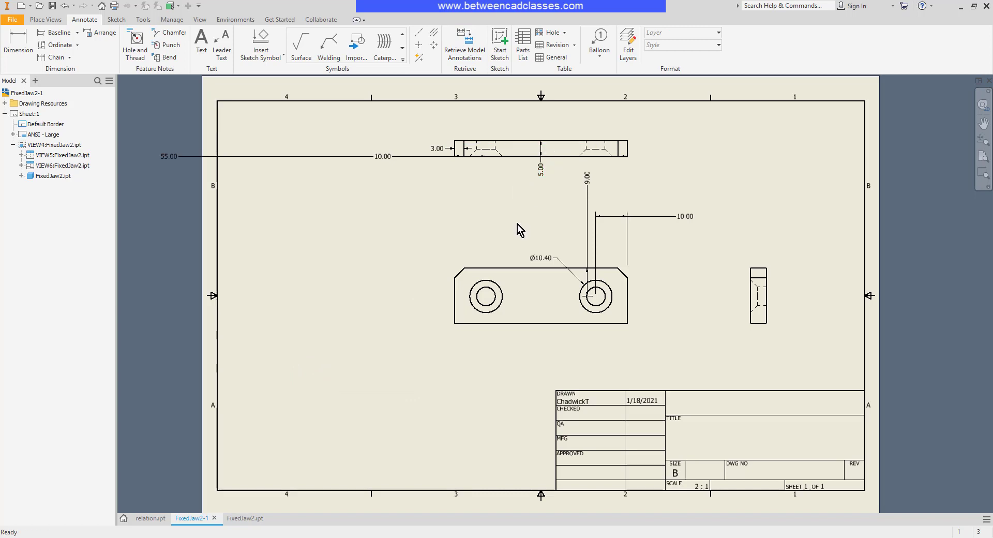
click(465, 38)
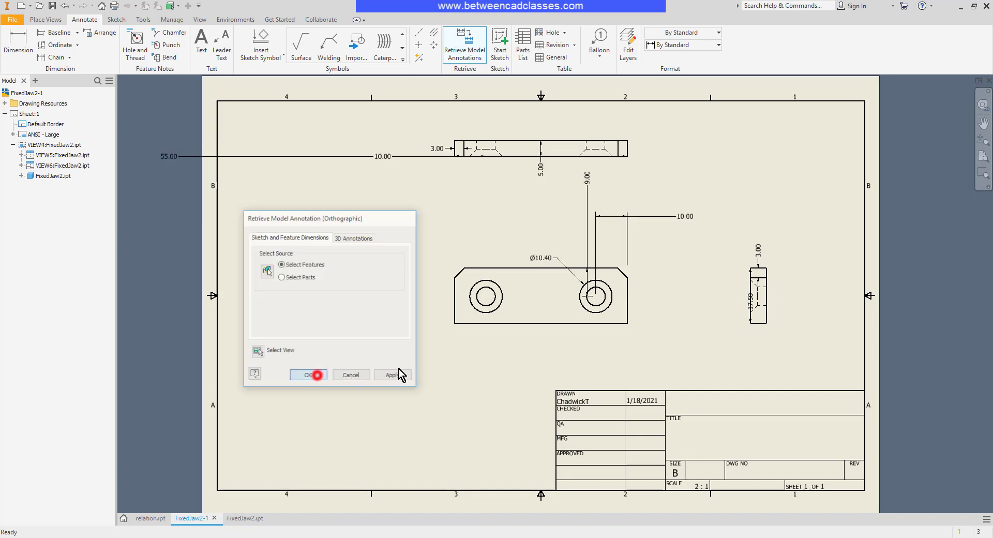
Confirm the side view's 3.00 and 17.50, then retrieve its 5.00 dimension
click(306, 375)
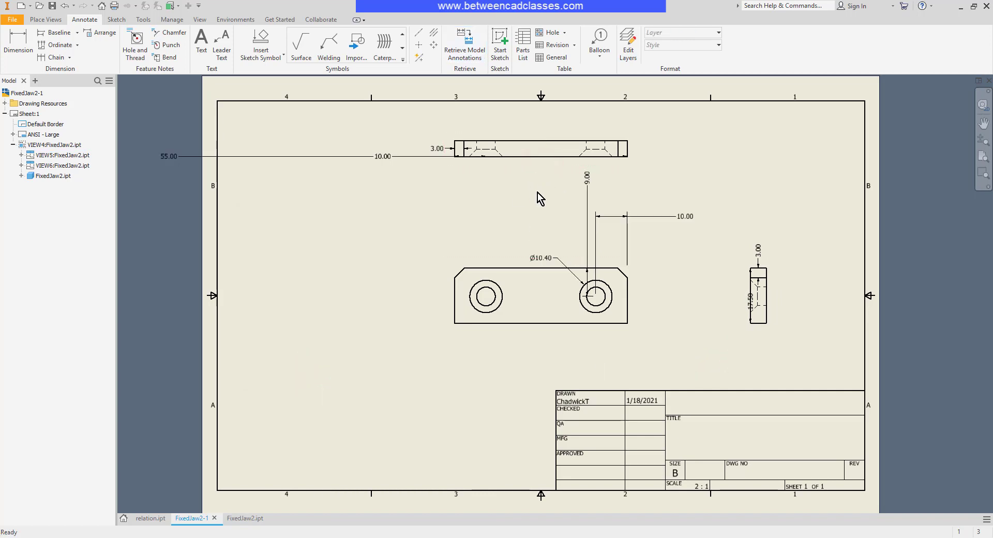
click(465, 45)
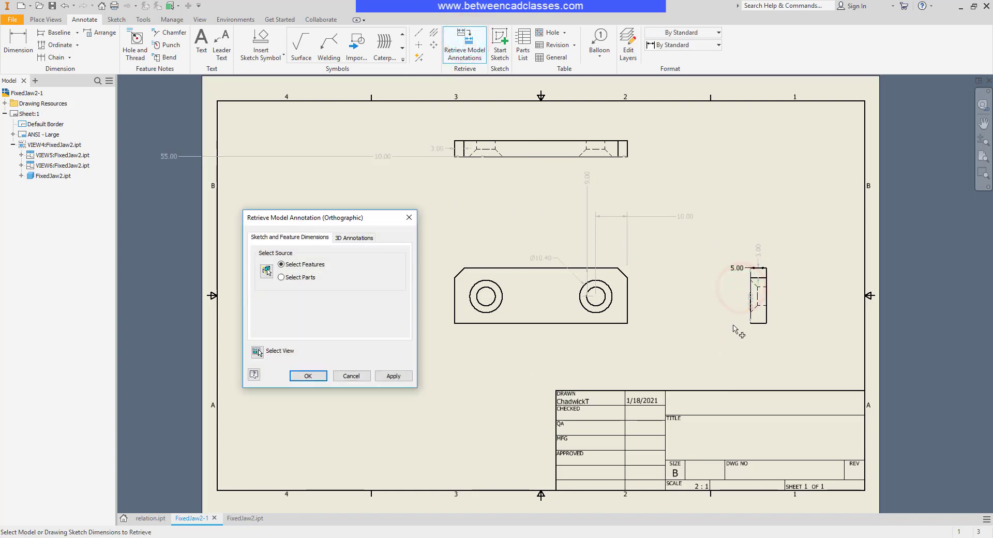
click(307, 375)
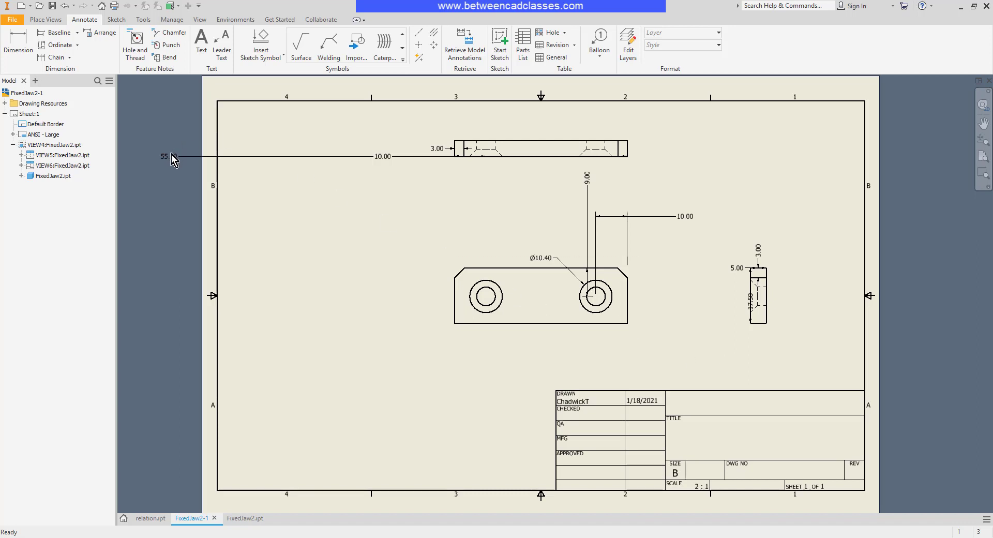
Move the 55.00 dimension below the top view
drag(166, 156, 412, 182)
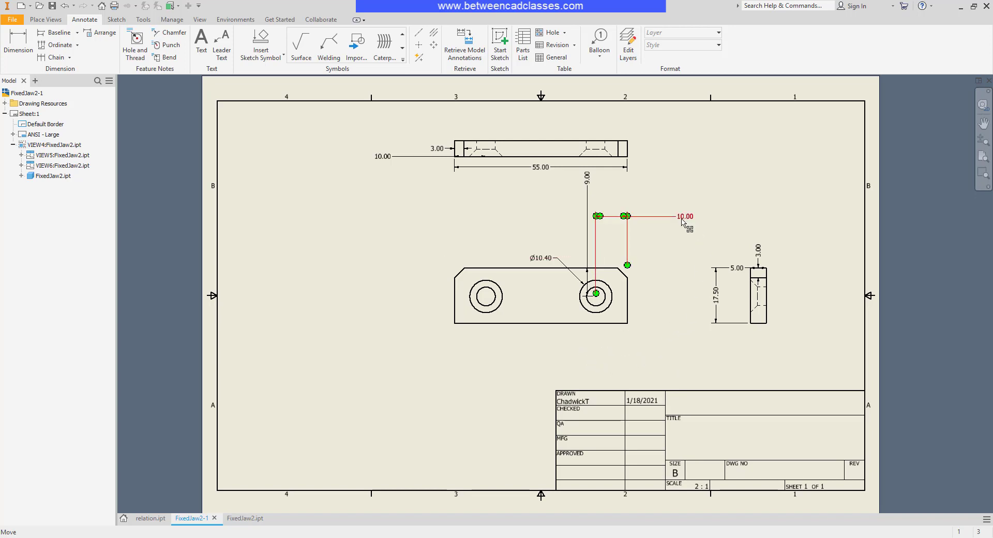
Work through the 10.00 hole dimension's options to change it to 12.00
right_click(683, 219)
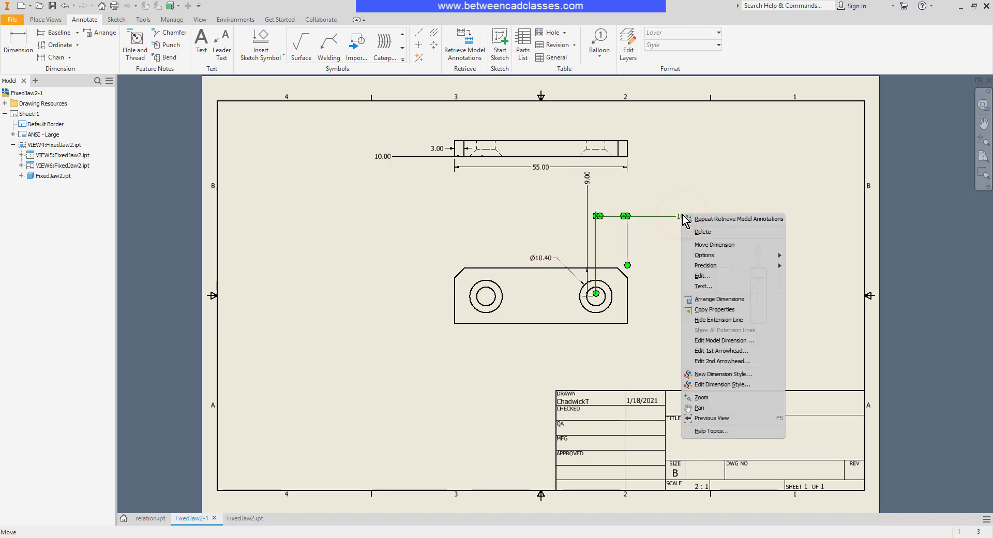
mouse_move(703, 276)
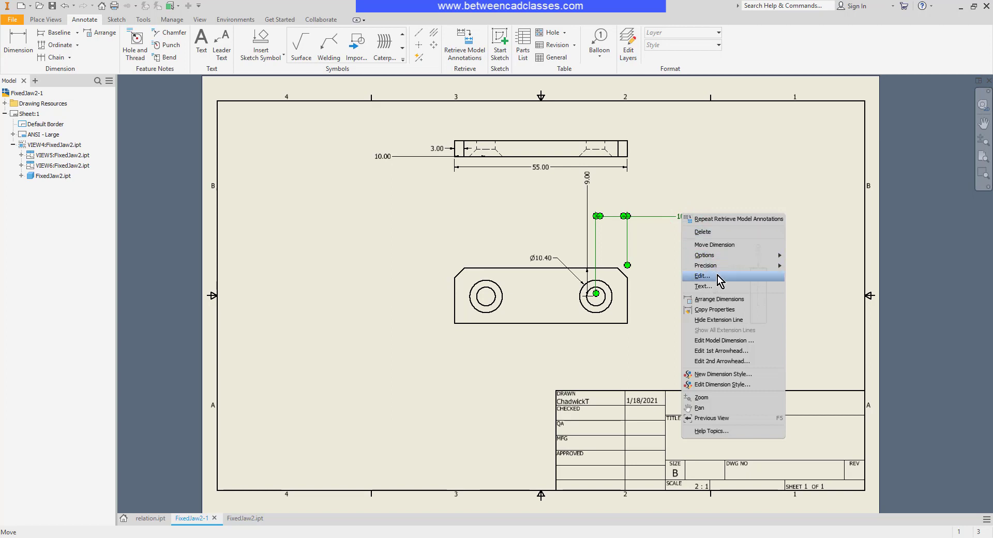
click(701, 276)
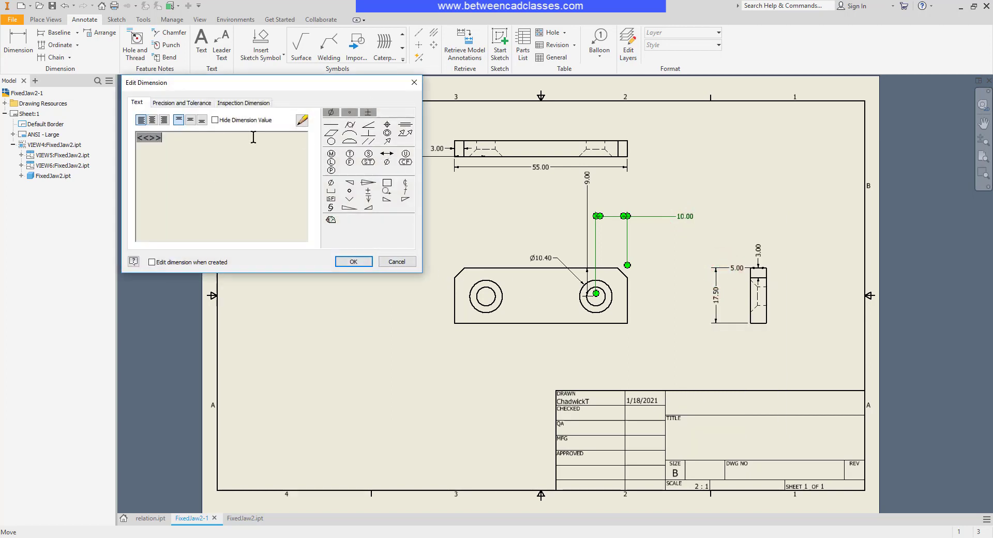
click(353, 261)
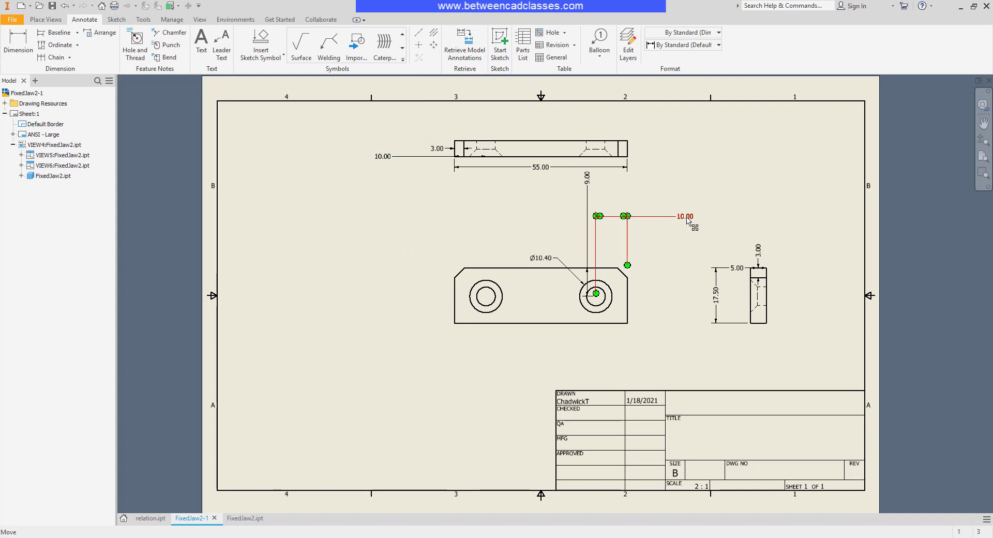
right_click(683, 216)
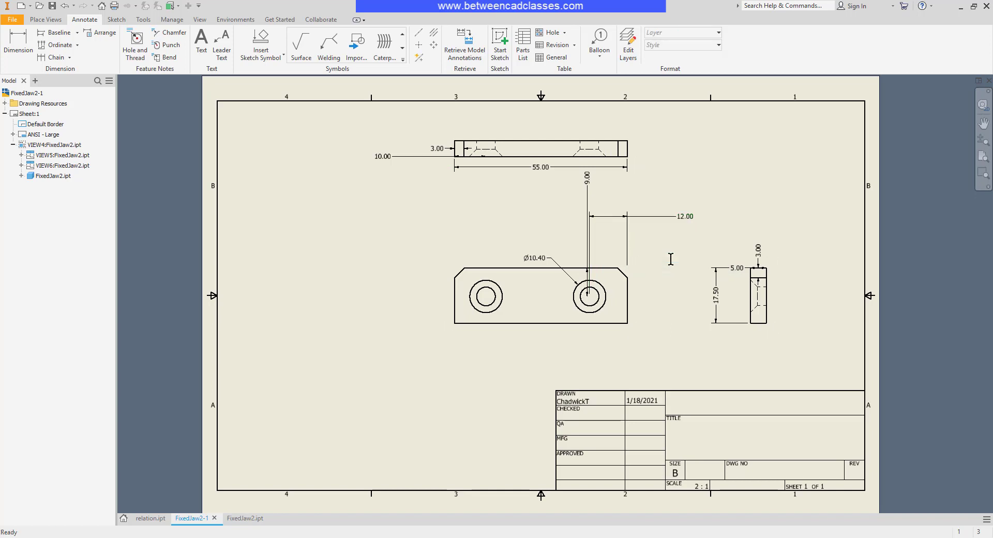
mouse_move(654, 226)
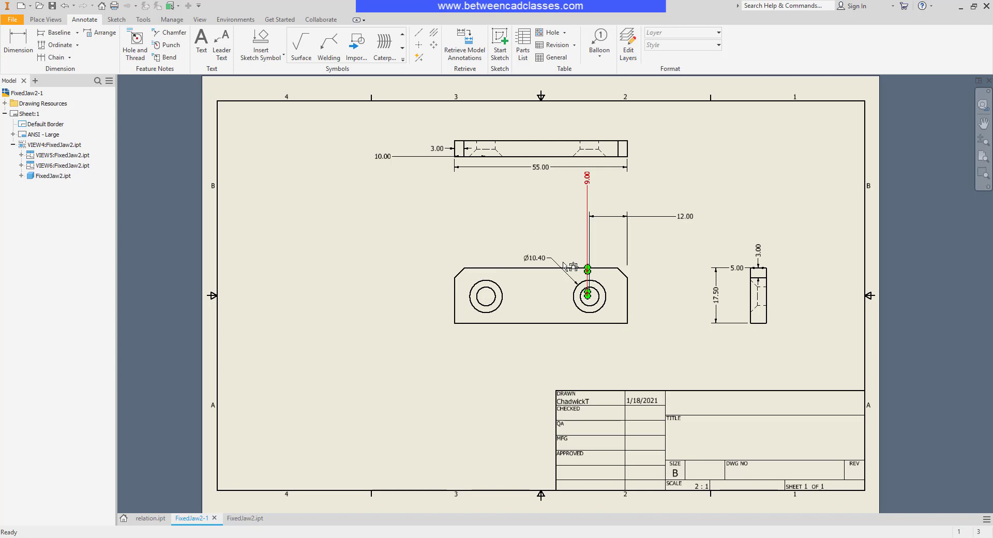
Edit the Ø10.40 hole callout's model dimension, changing the through-hole diameter to 4 mm
drag(563, 266, 538, 259)
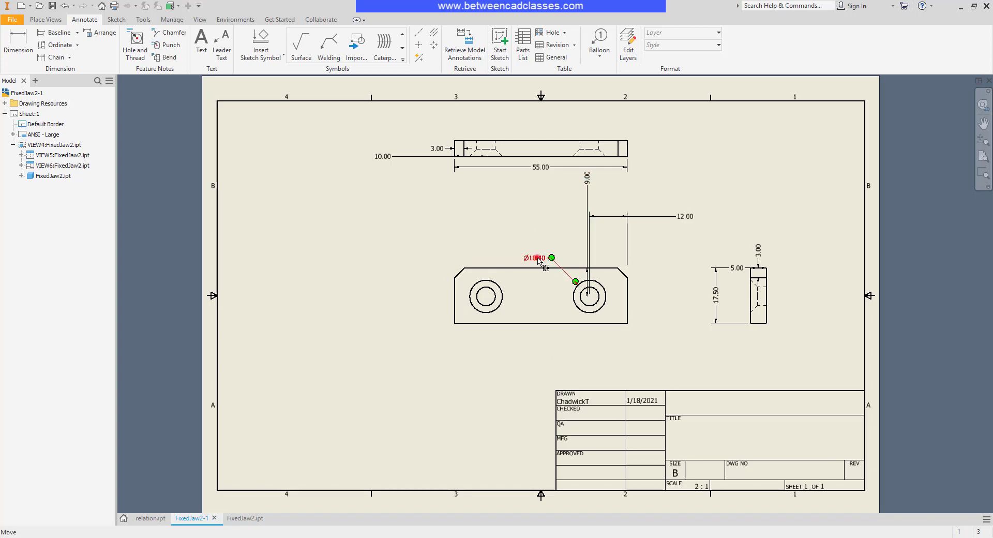
right_click(537, 258)
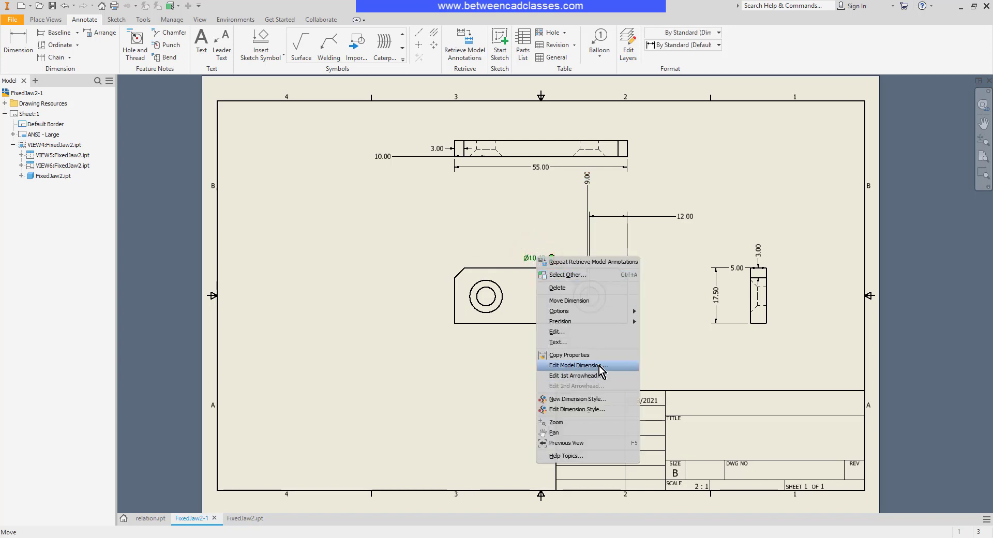
click(579, 365)
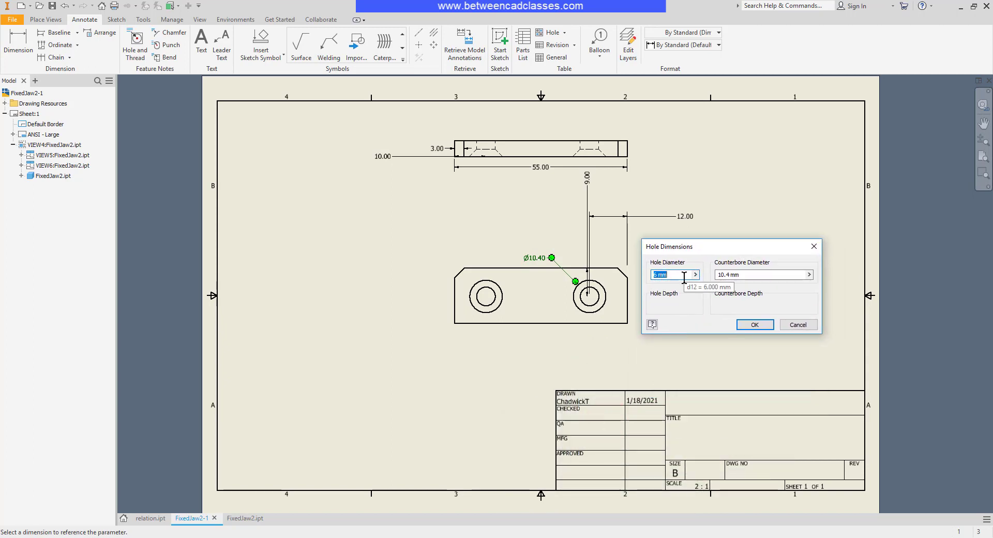
text(4)
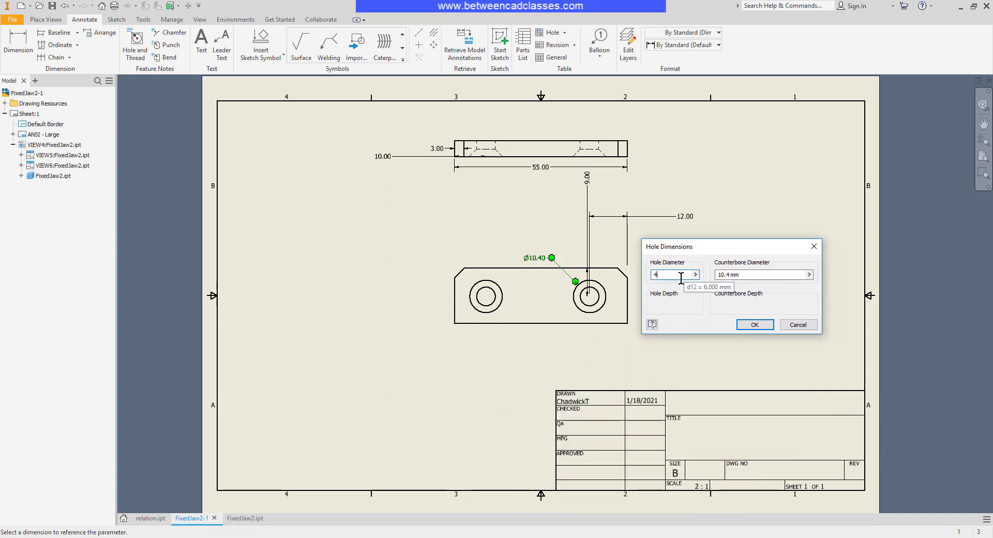
click(754, 324)
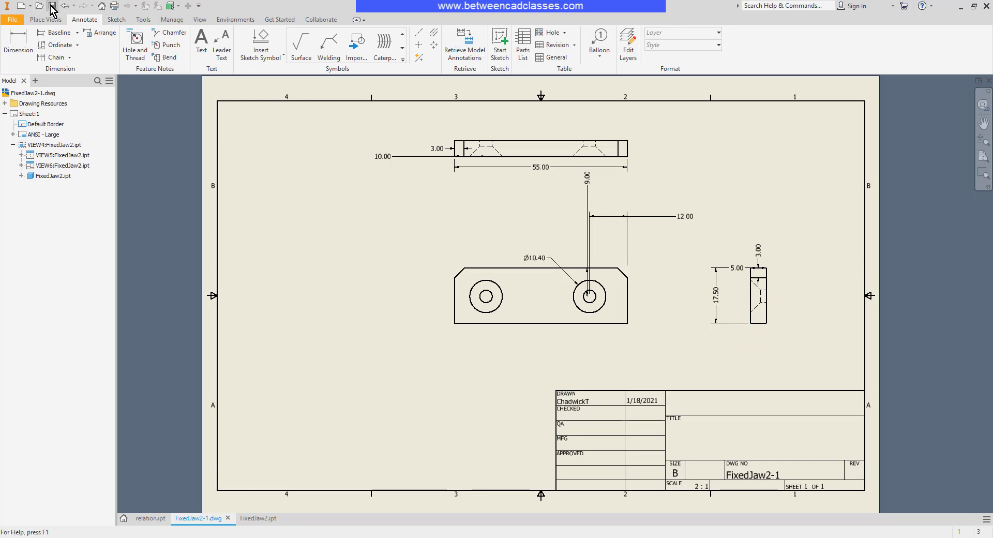
Save the drawing with the updated FixedJaw2 part, view the part, then return to FixedJaw2-1.dwg
click(52, 5)
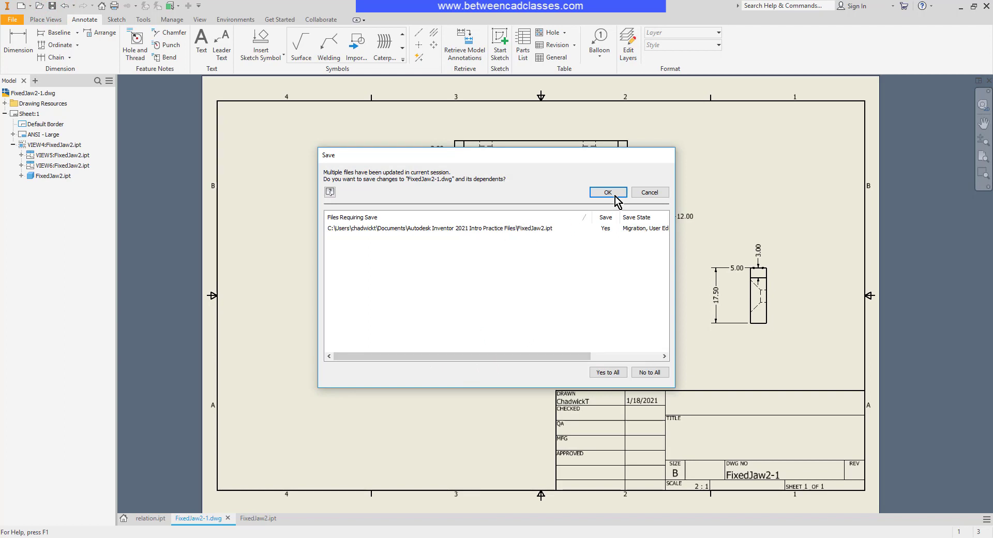
click(606, 192)
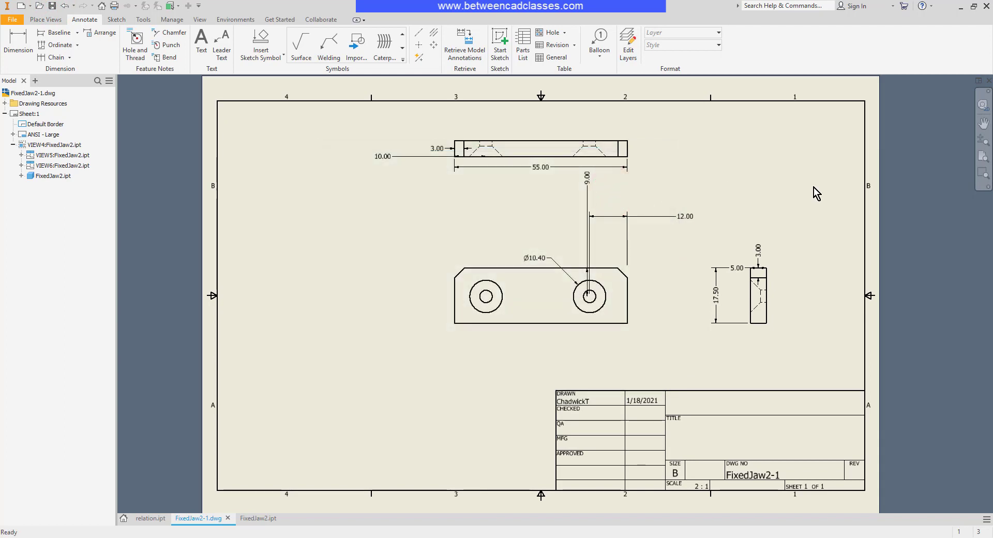
click(54, 176)
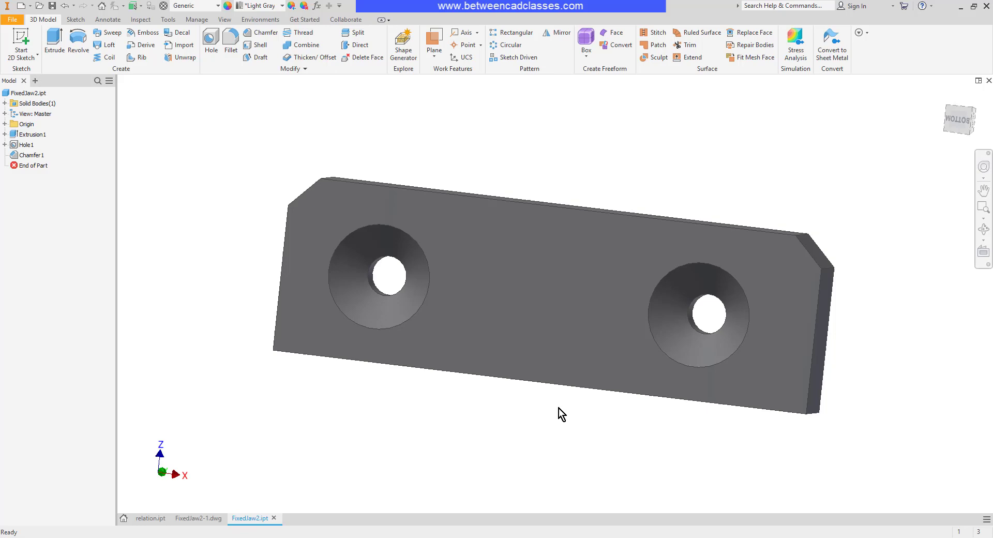
click(197, 519)
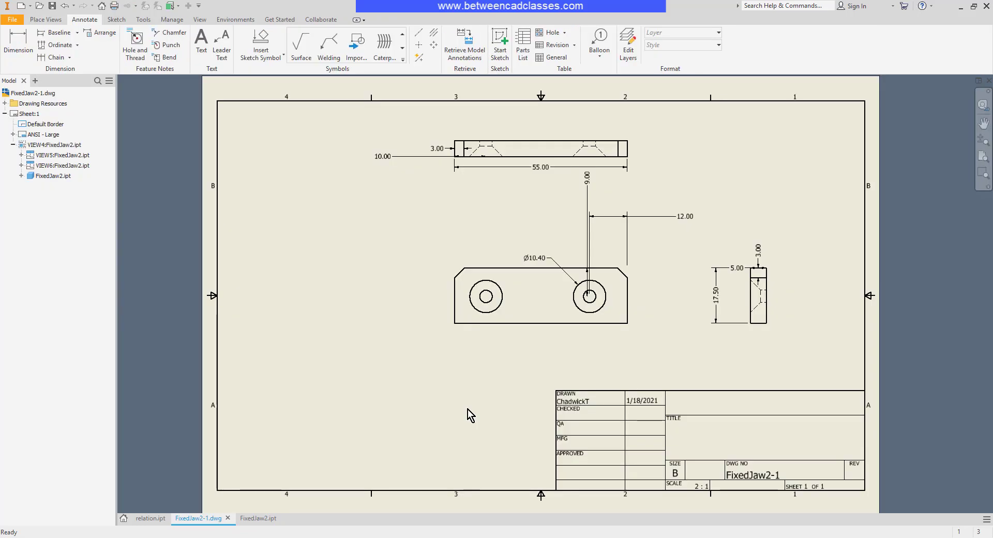